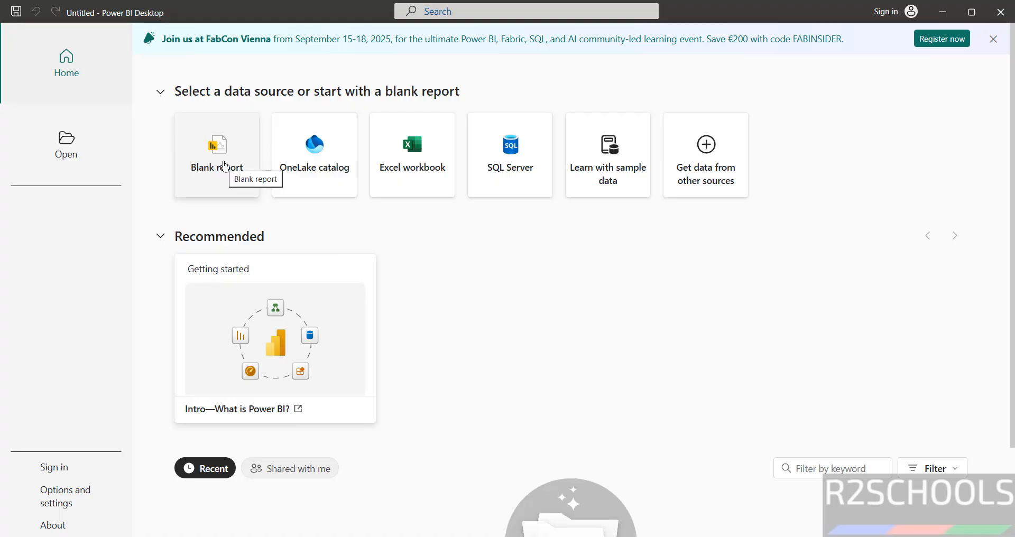
Start a new blank report from the Home start screen.
left_click(217, 156)
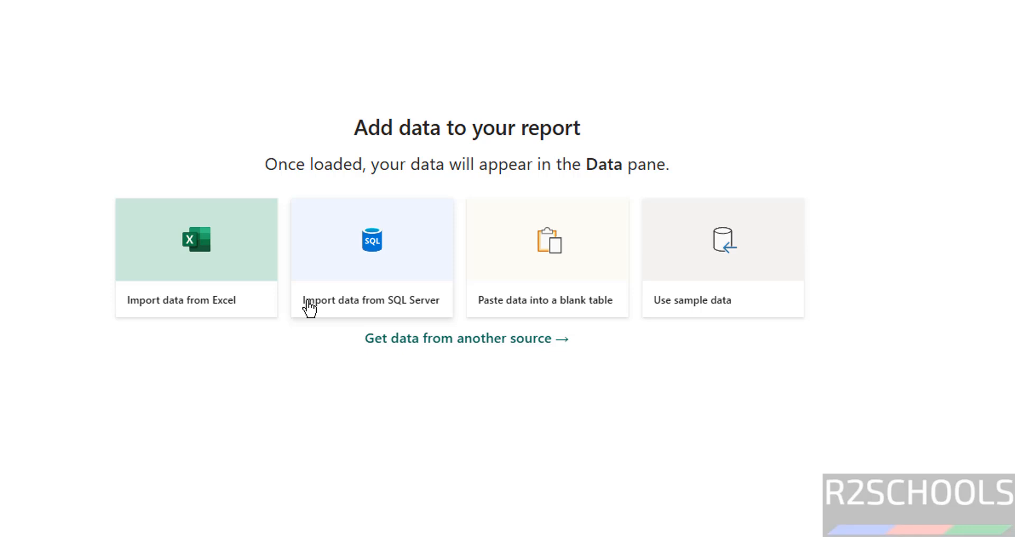
mouse_move(710, 309)
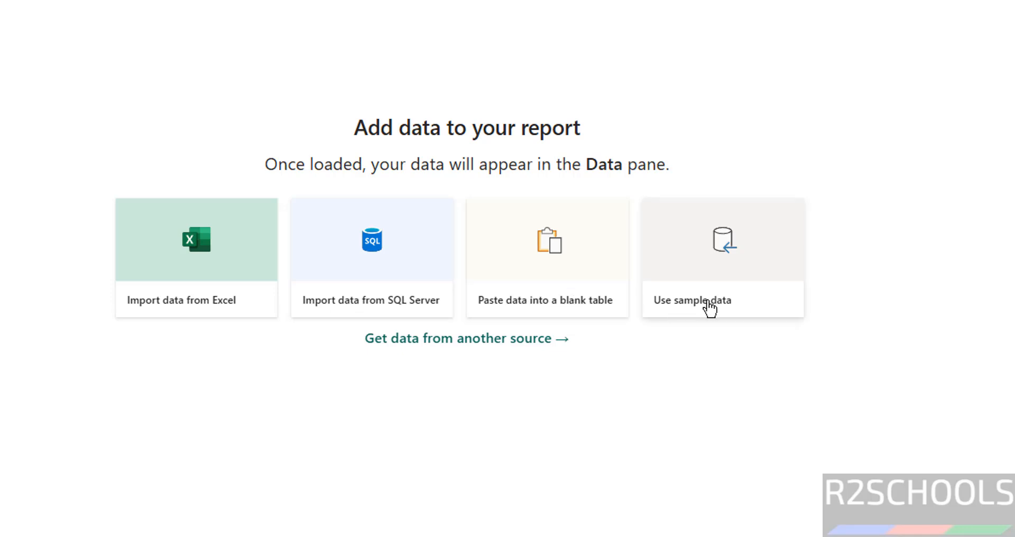
mouse_move(382, 356)
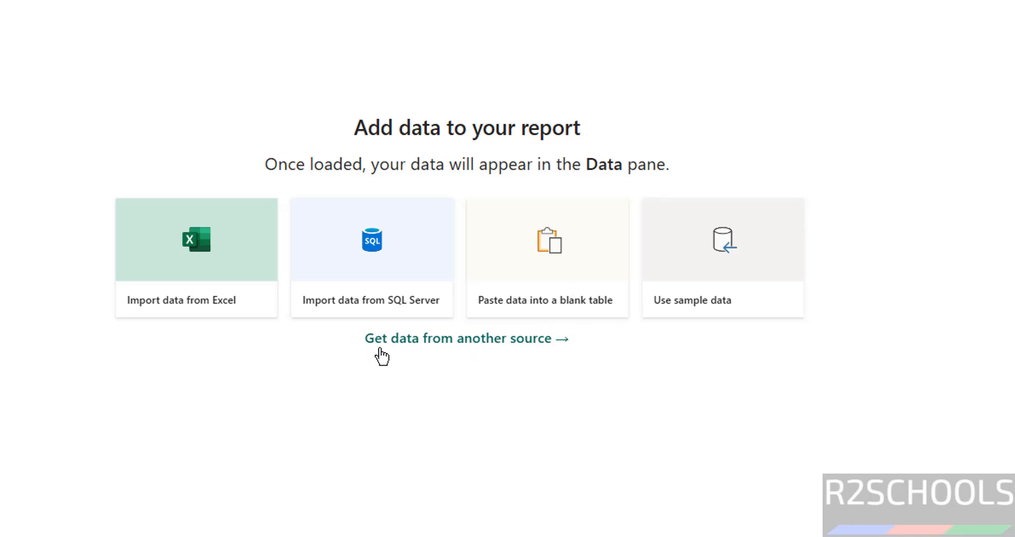
mouse_move(439, 349)
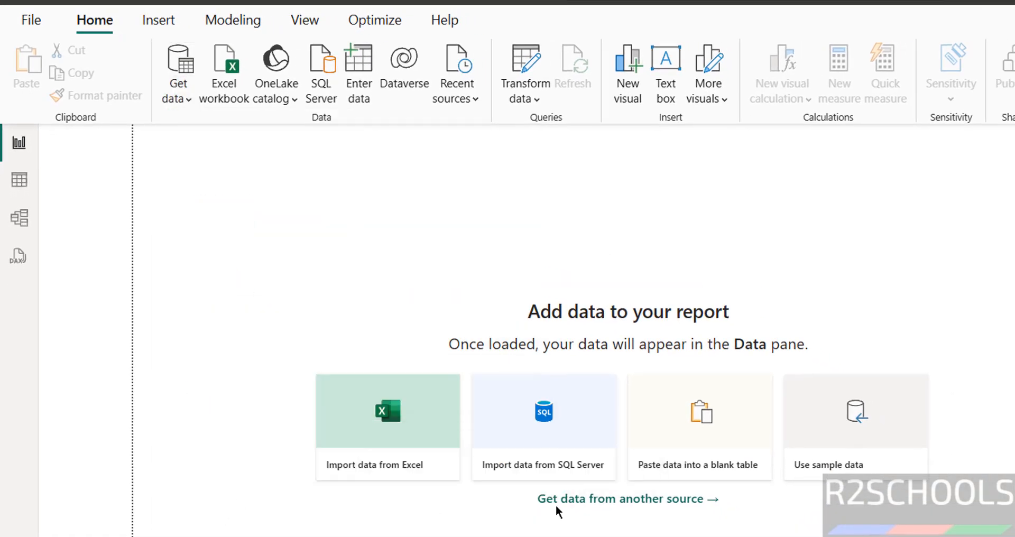
Search data sources for 'postgre', filter to Database, and pick PostgreSQL database.
left_click(626, 499)
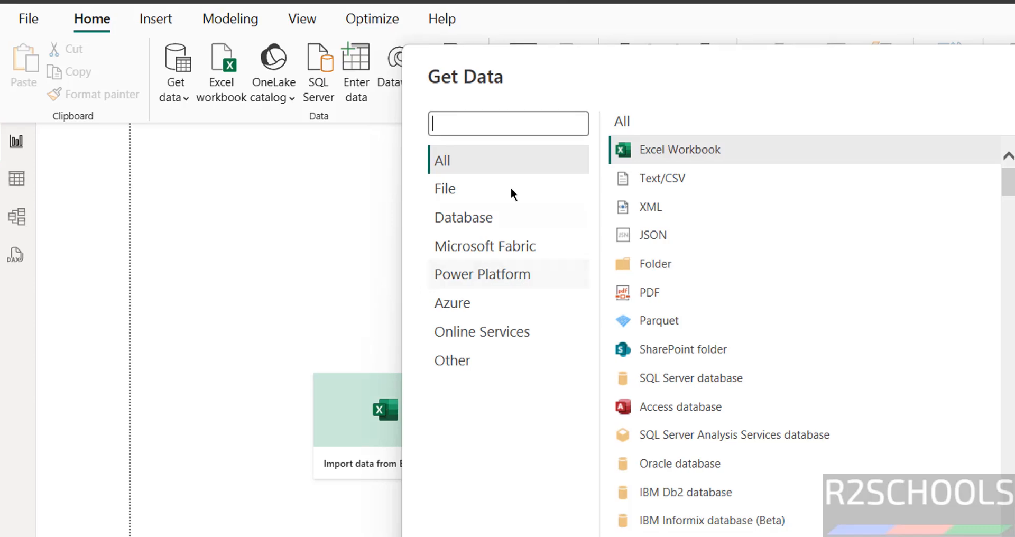
type("pp")
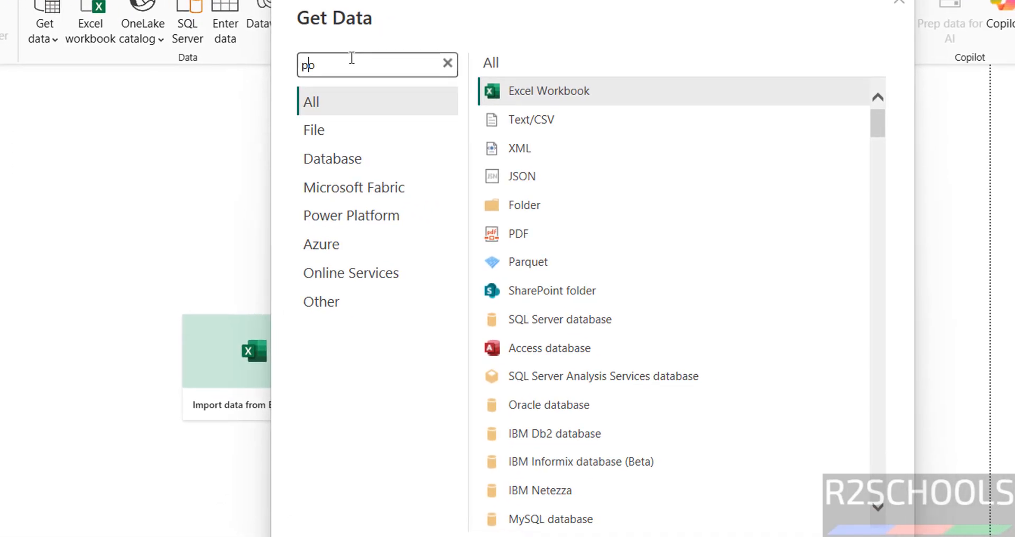
type("ostgre")
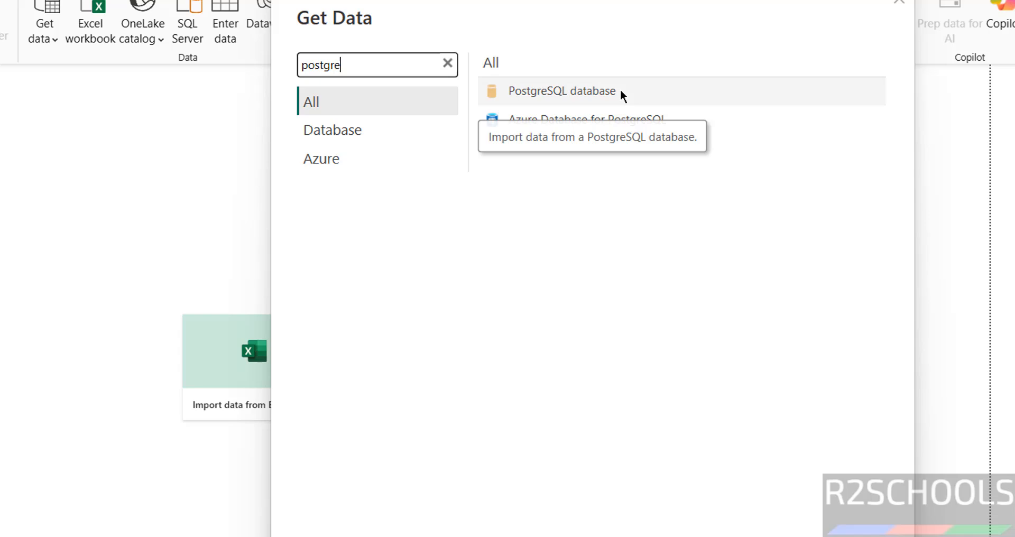
mouse_move(596, 119)
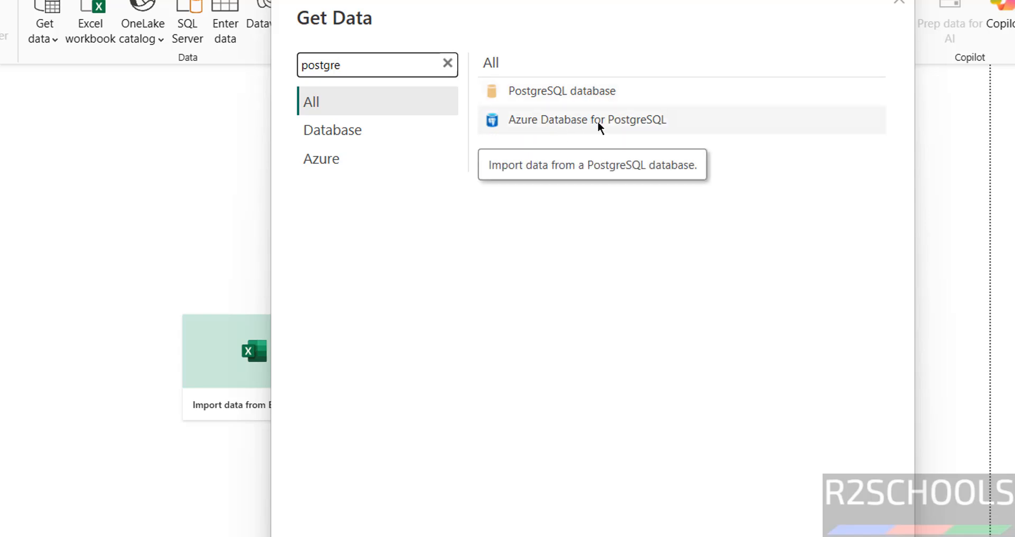
mouse_move(421, 106)
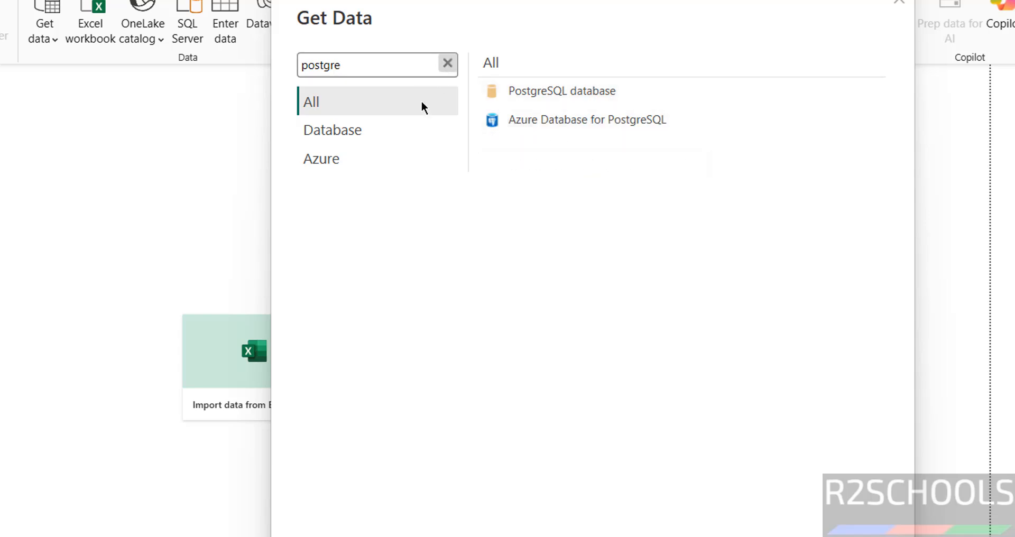
left_click(332, 158)
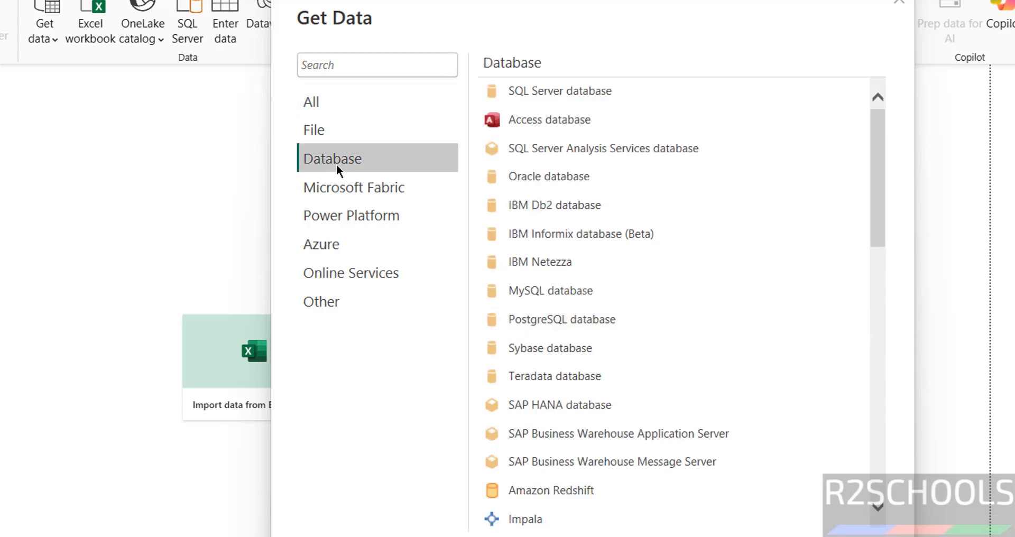
mouse_move(562, 319)
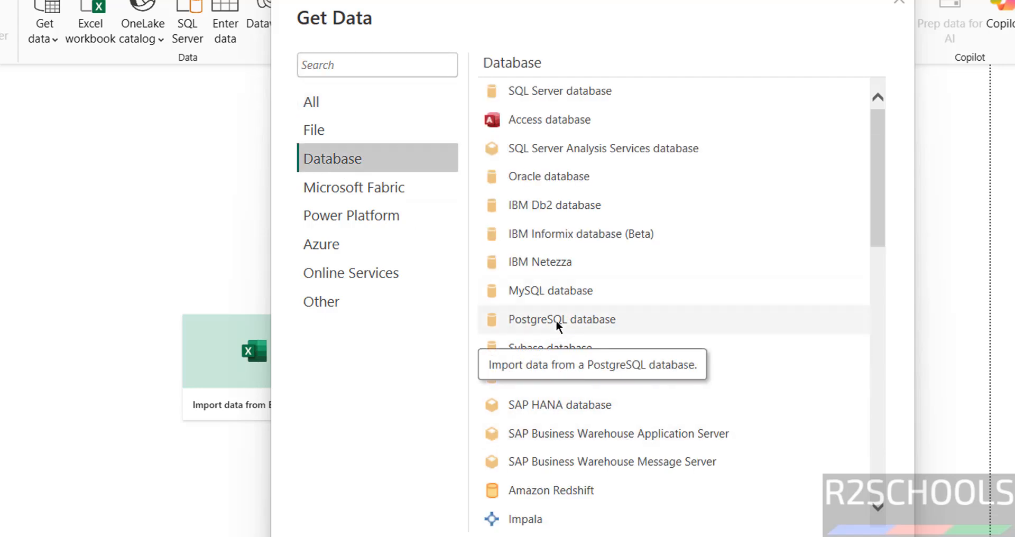
left_click(898, 2)
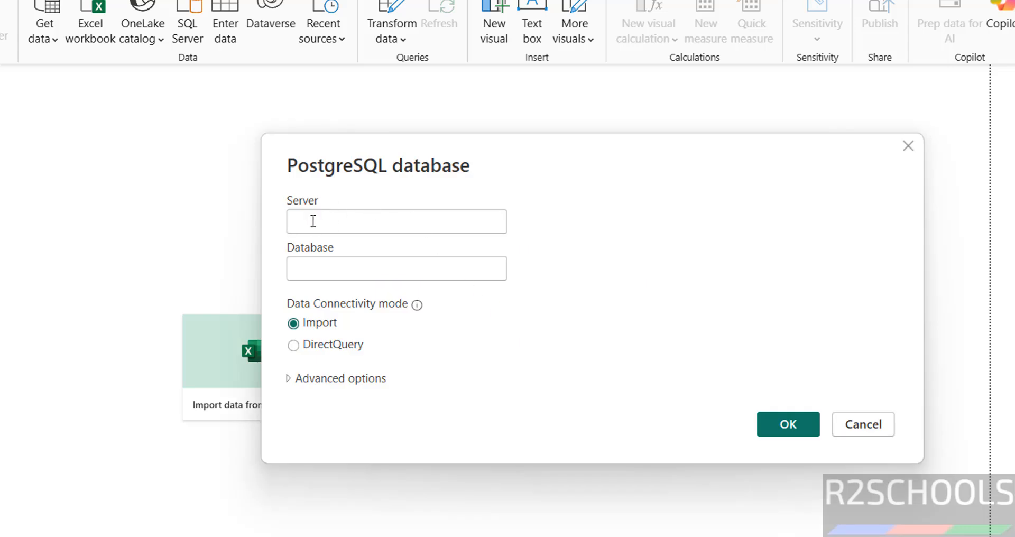
mouse_move(481, 317)
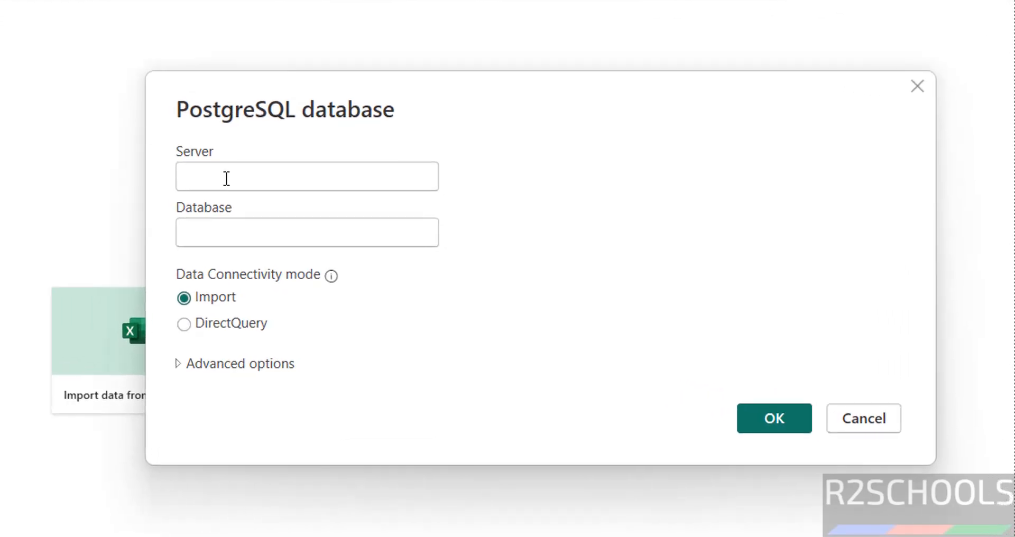
Connect to server 'localhost' with the sales database.
type("localh")
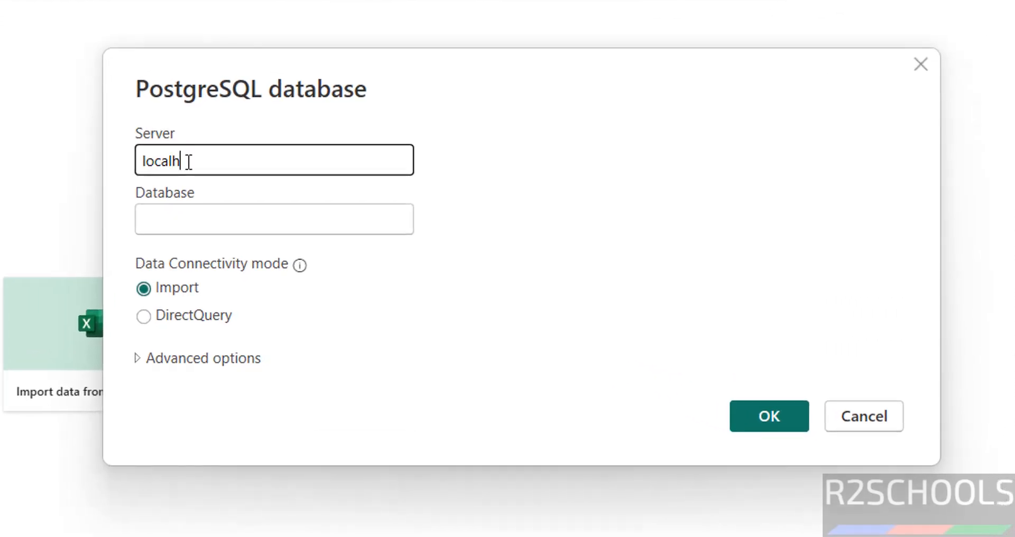
type("ost")
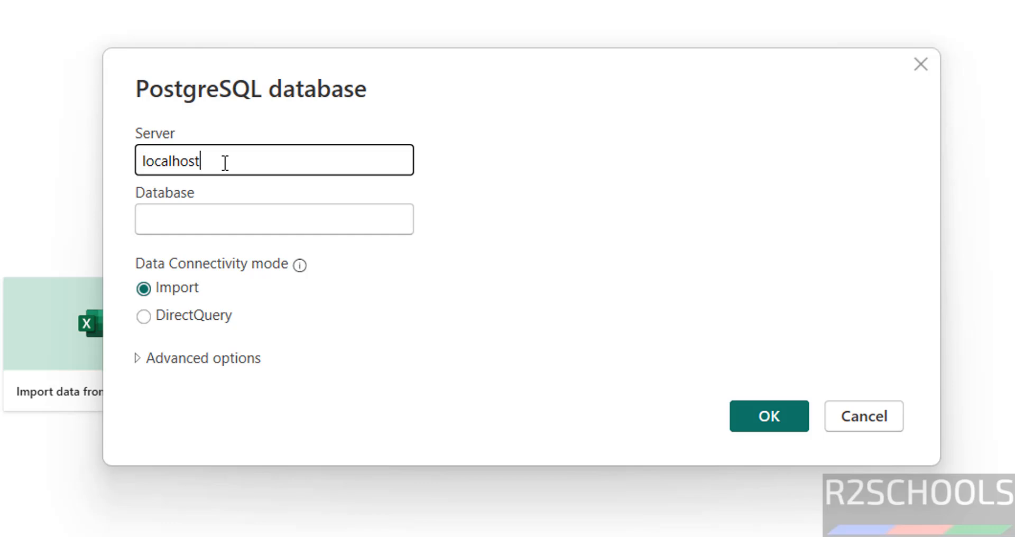
left_click(274, 219)
type("sales")
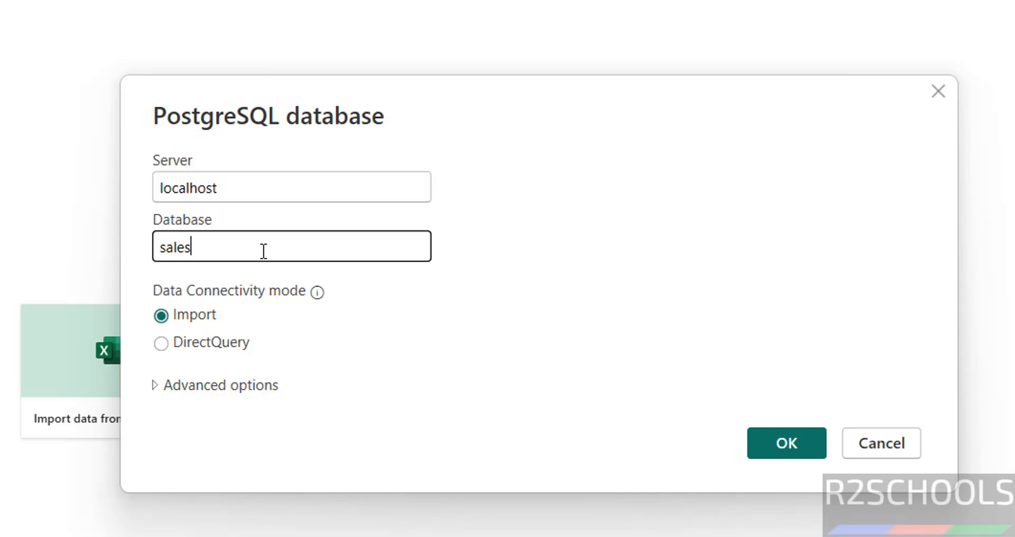
mouse_move(245, 307)
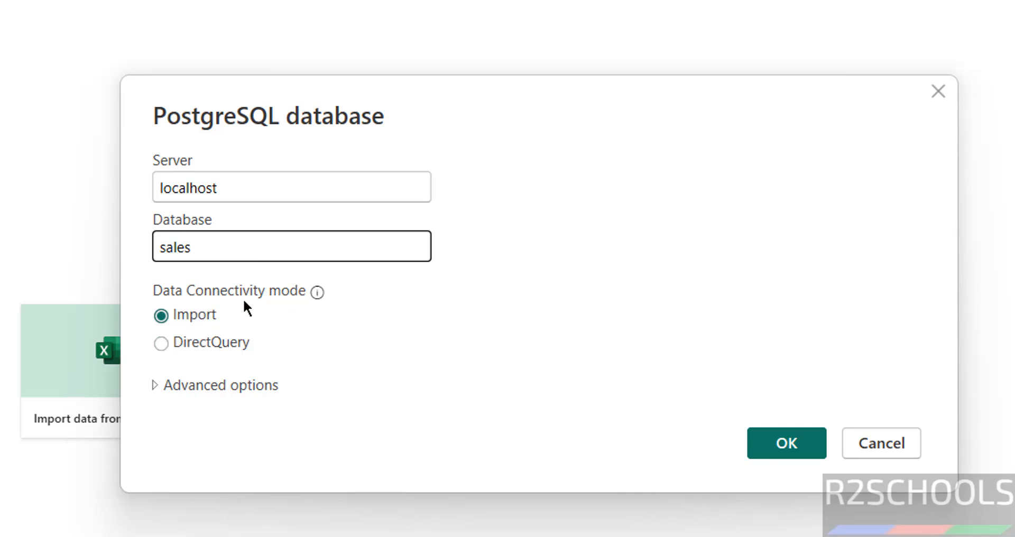
mouse_move(161, 342)
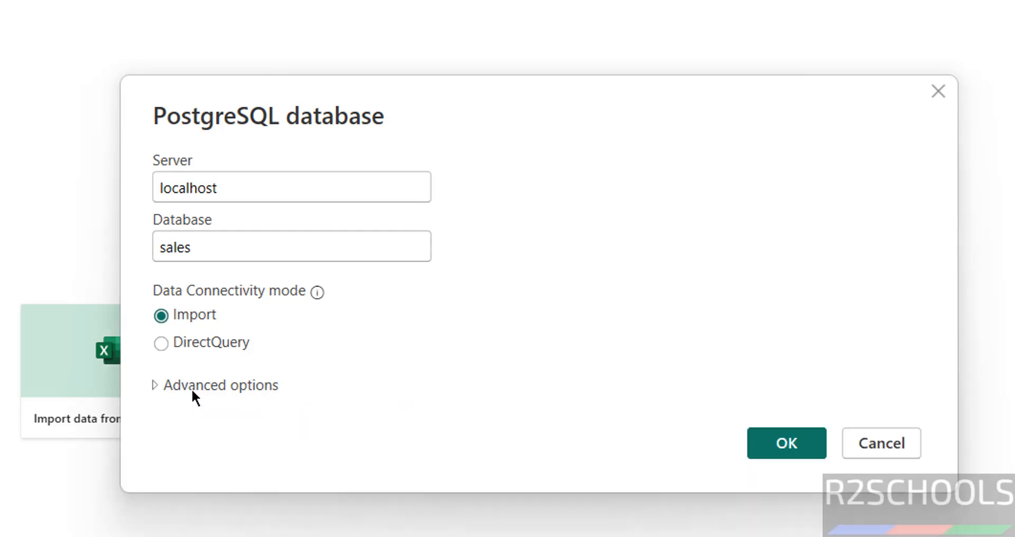
mouse_move(750, 426)
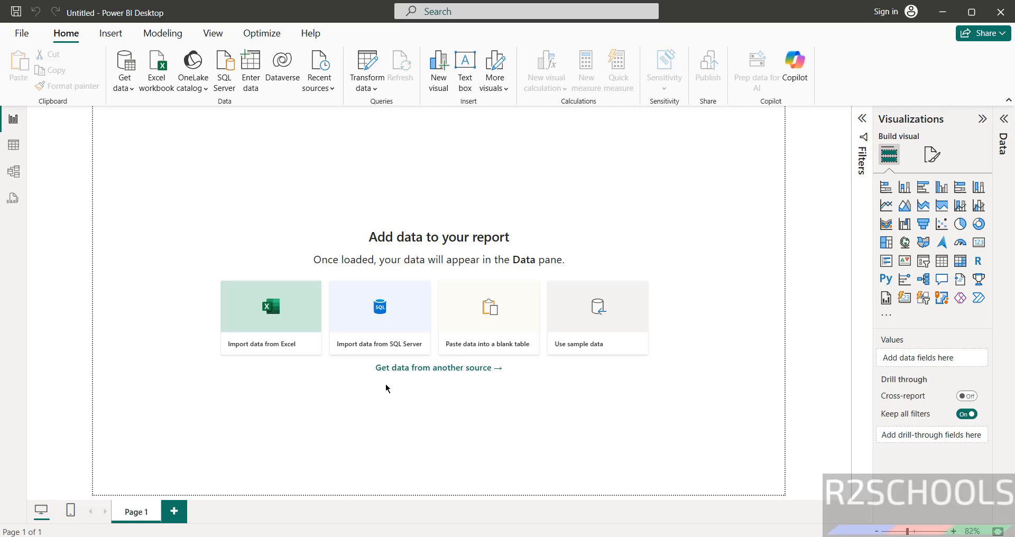
left_click(379, 317)
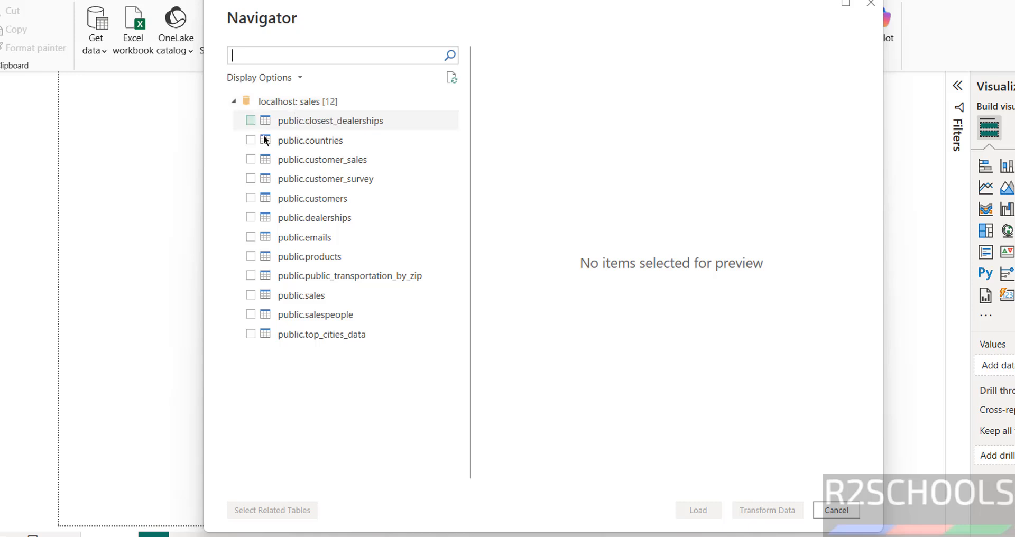
mouse_move(383, 124)
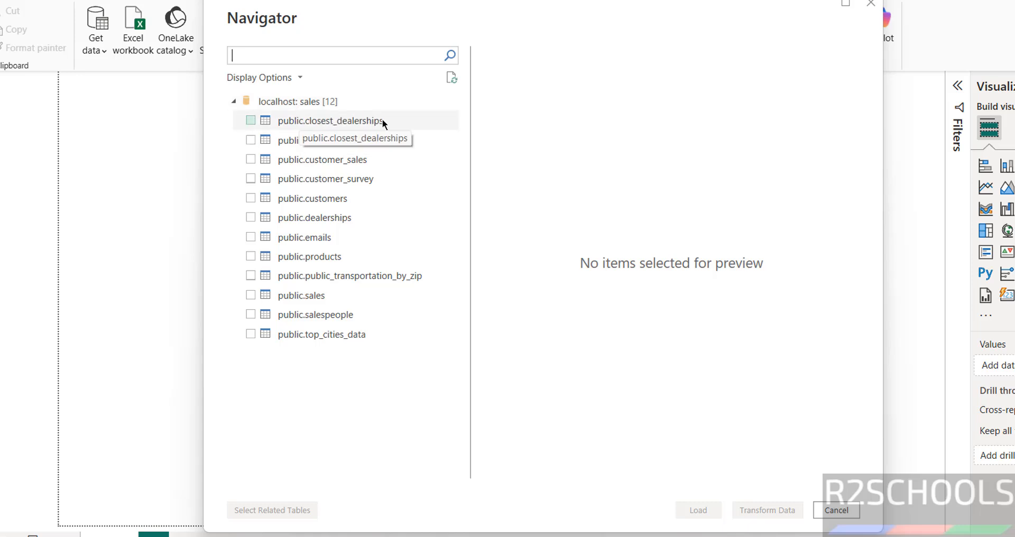
Tick public.sales and public.salespeople in the Navigator.
left_click(251, 295)
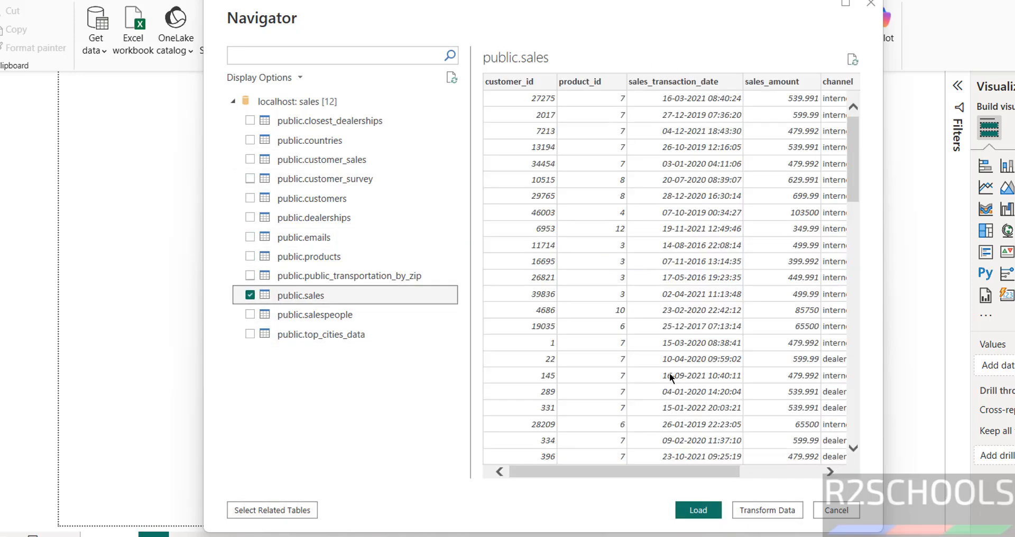
mouse_move(635, 173)
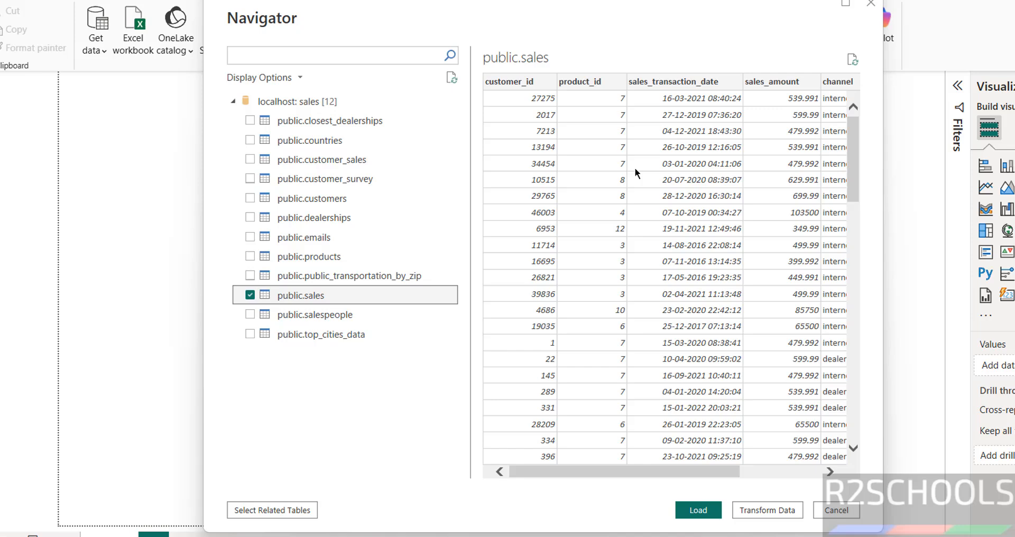
mouse_move(246, 317)
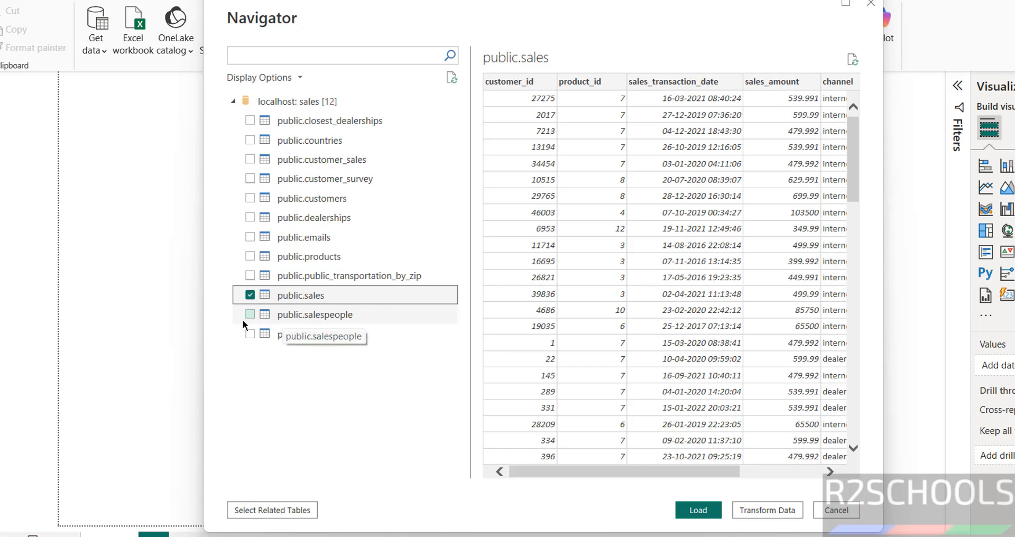
left_click(250, 314)
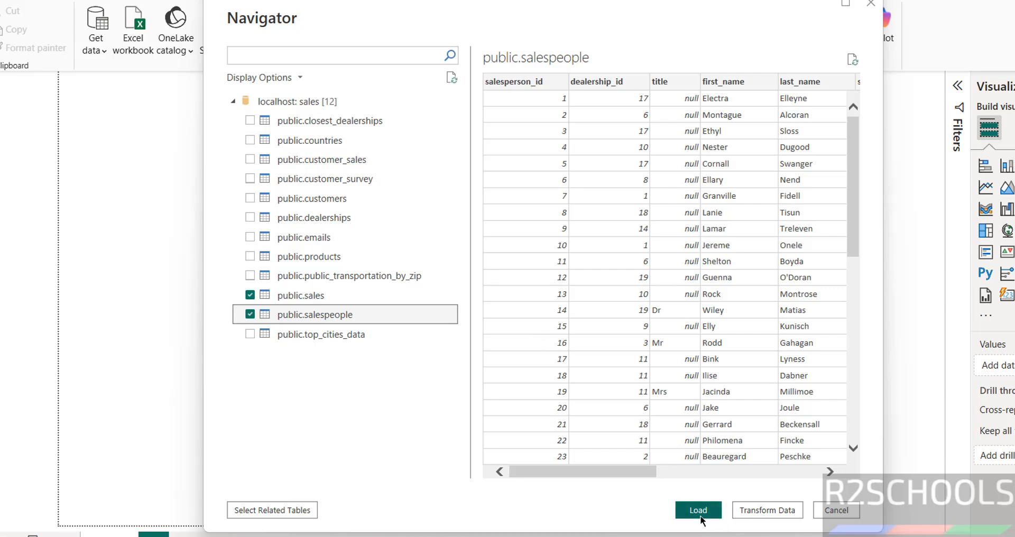
left_click(300, 295)
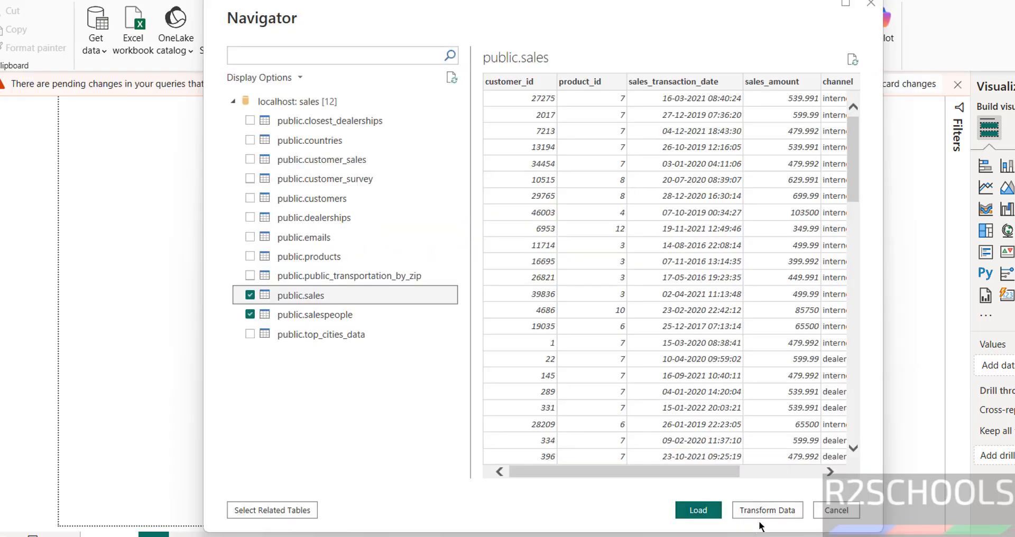
mouse_move(698, 510)
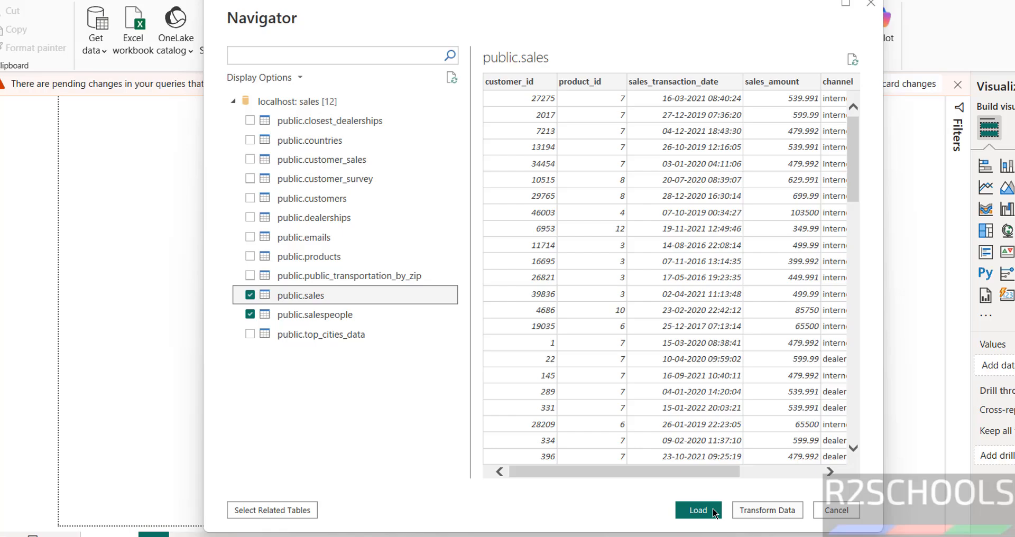
mouse_move(698, 525)
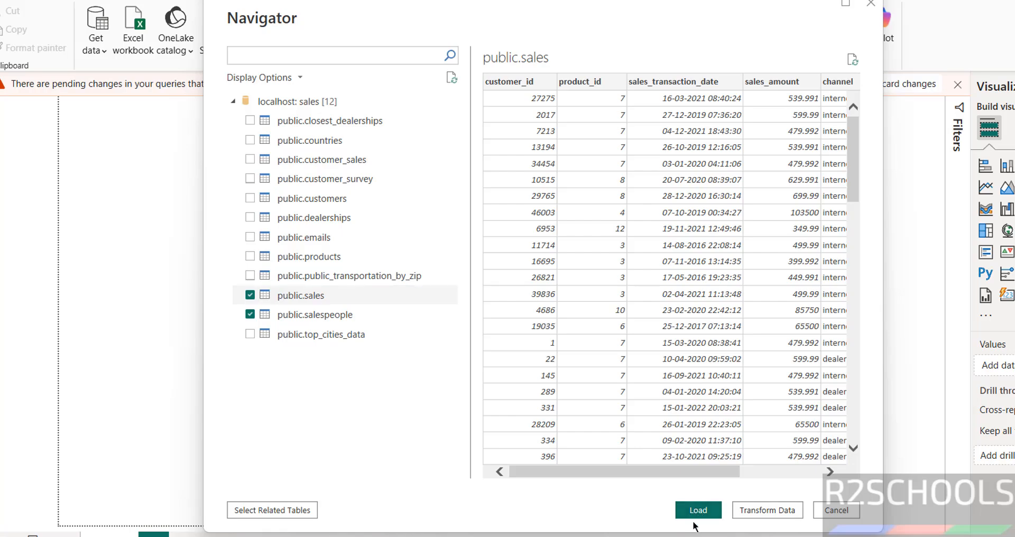
Load public.sales and public.salespeople into the Data pane.
left_click(698, 510)
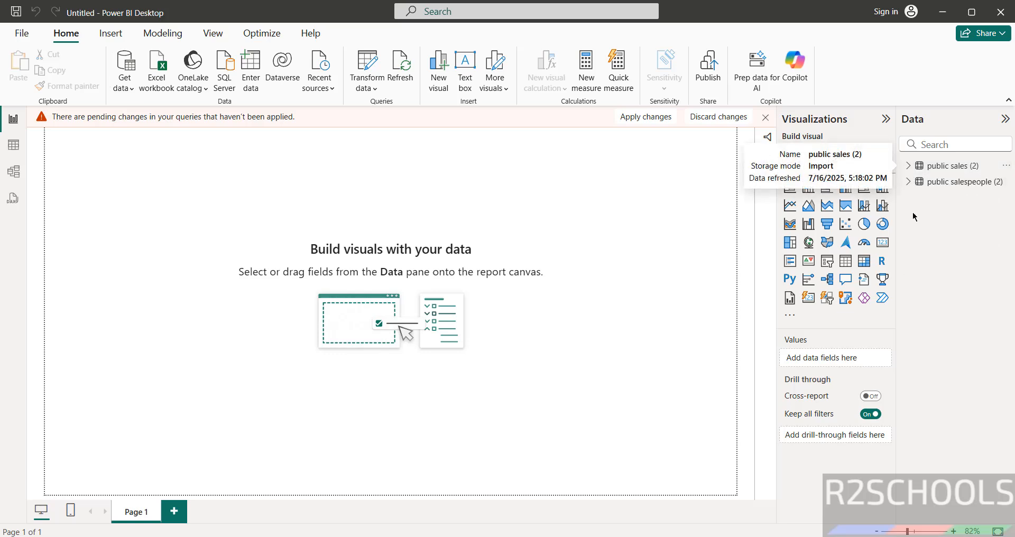
left_click(909, 182)
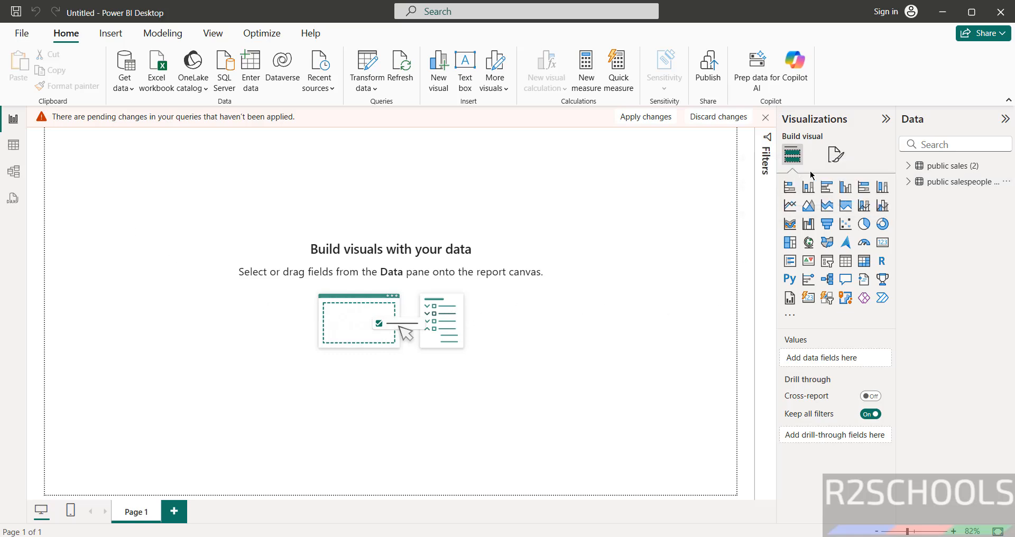
mouse_move(808, 188)
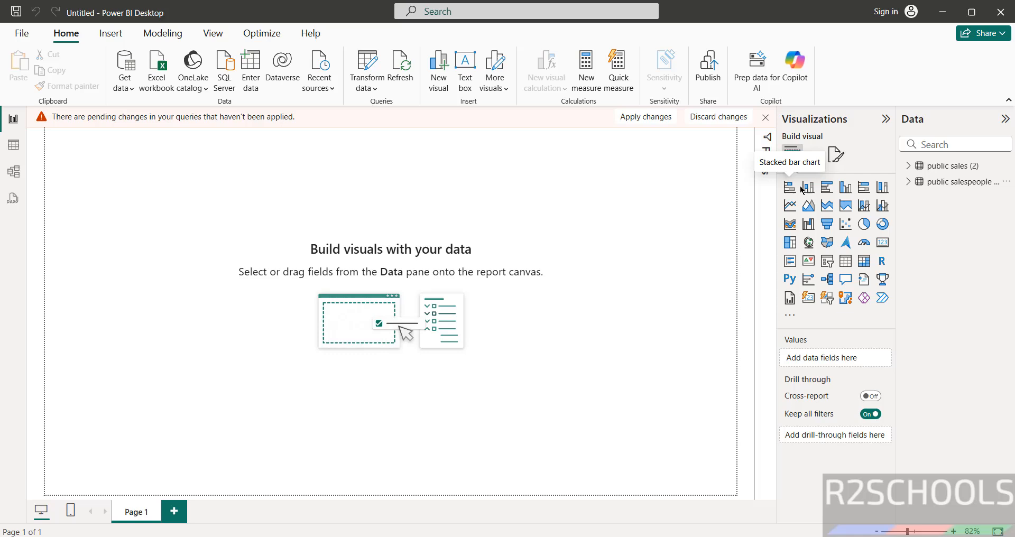
mouse_move(809, 187)
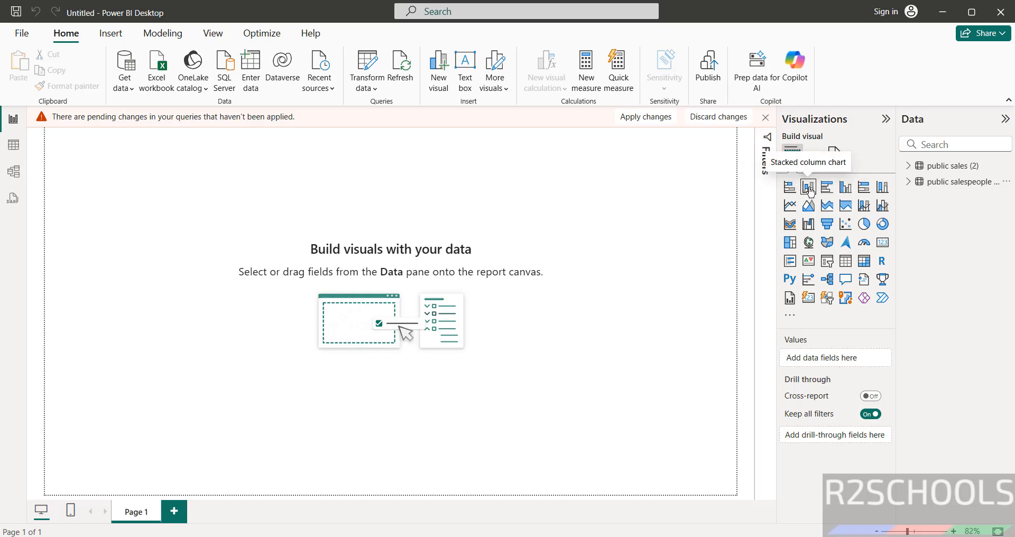
mouse_move(863, 205)
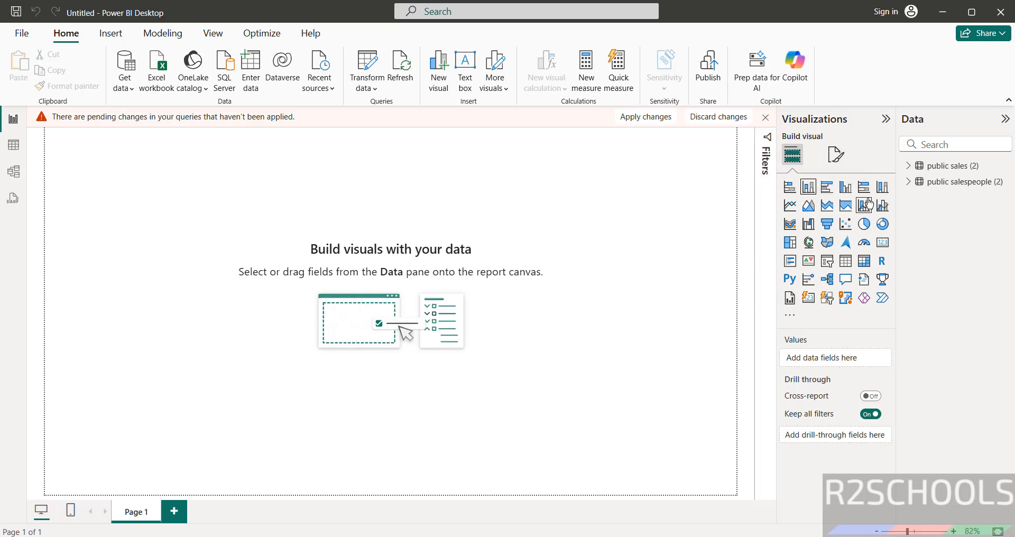
Insert a stacked column chart plotting sum of sales_amount from public sales.
left_click(808, 187)
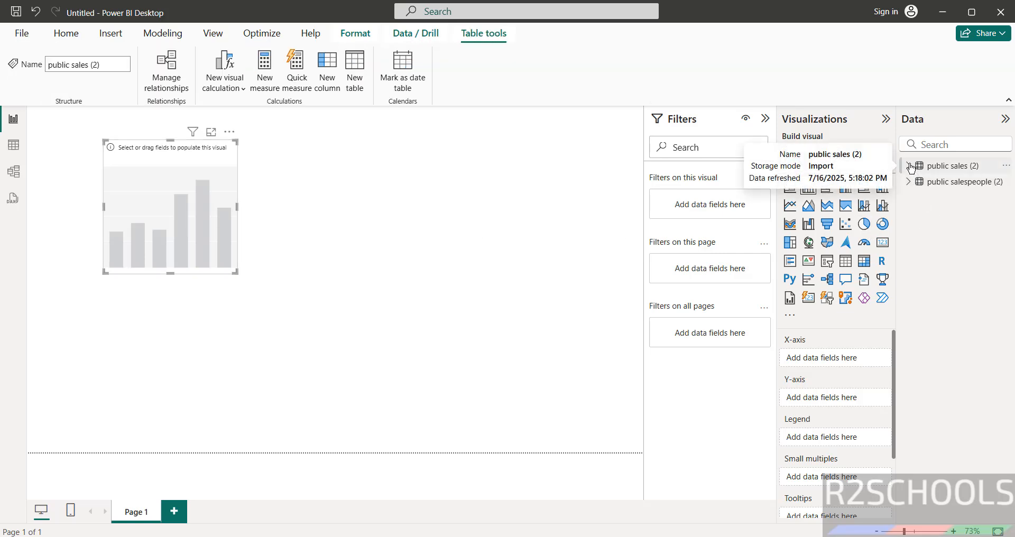
left_click(909, 165)
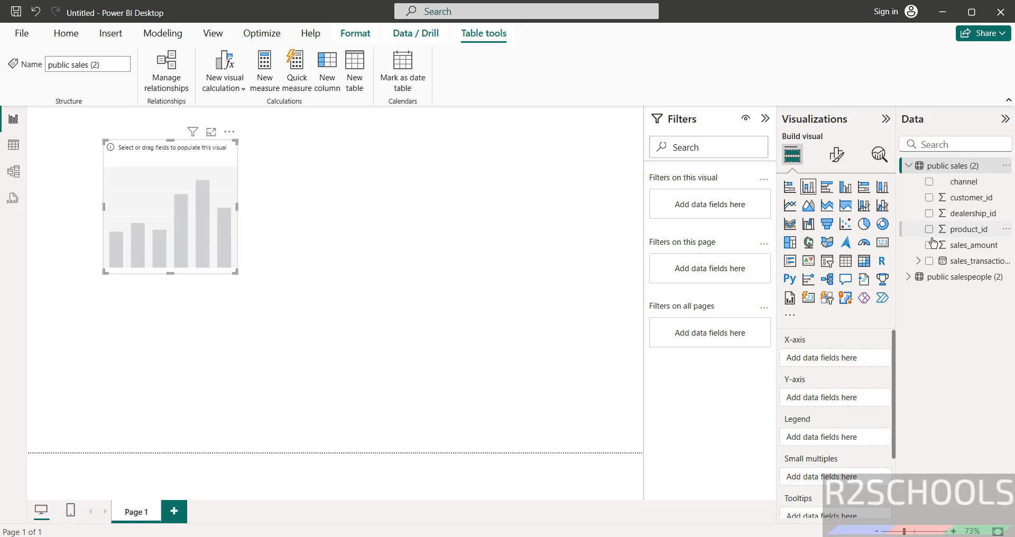
left_click(930, 245)
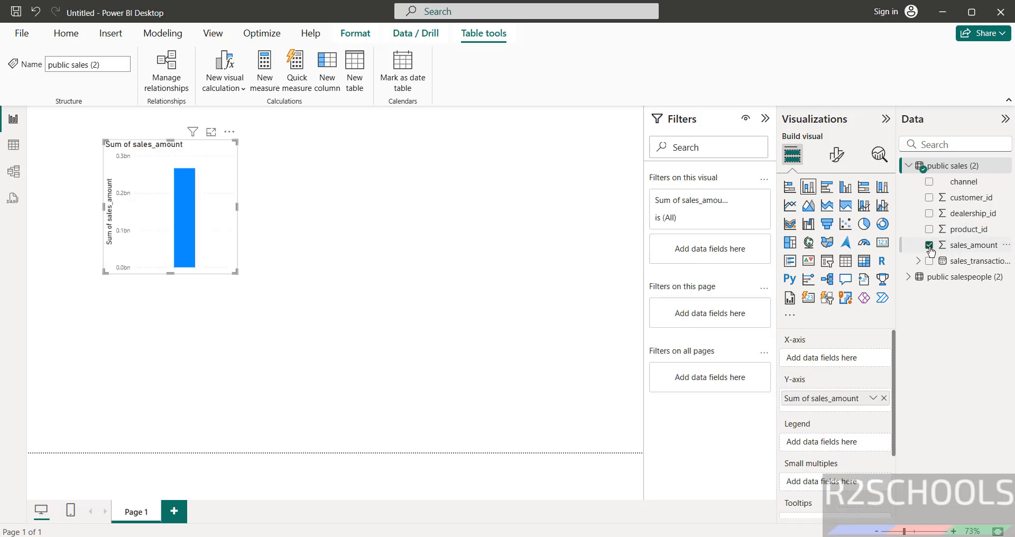